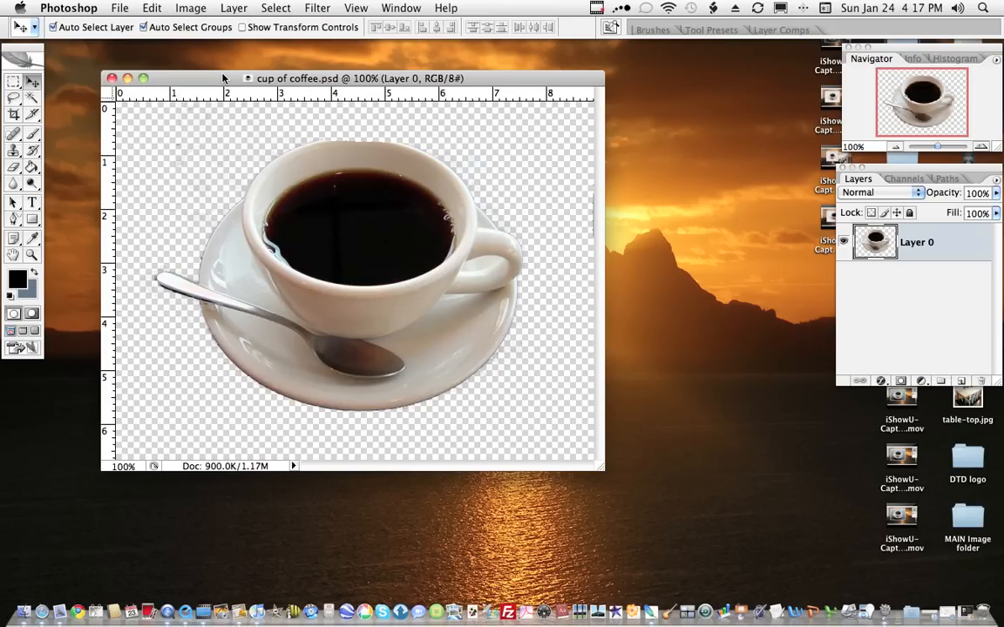
mouse_move(258, 160)
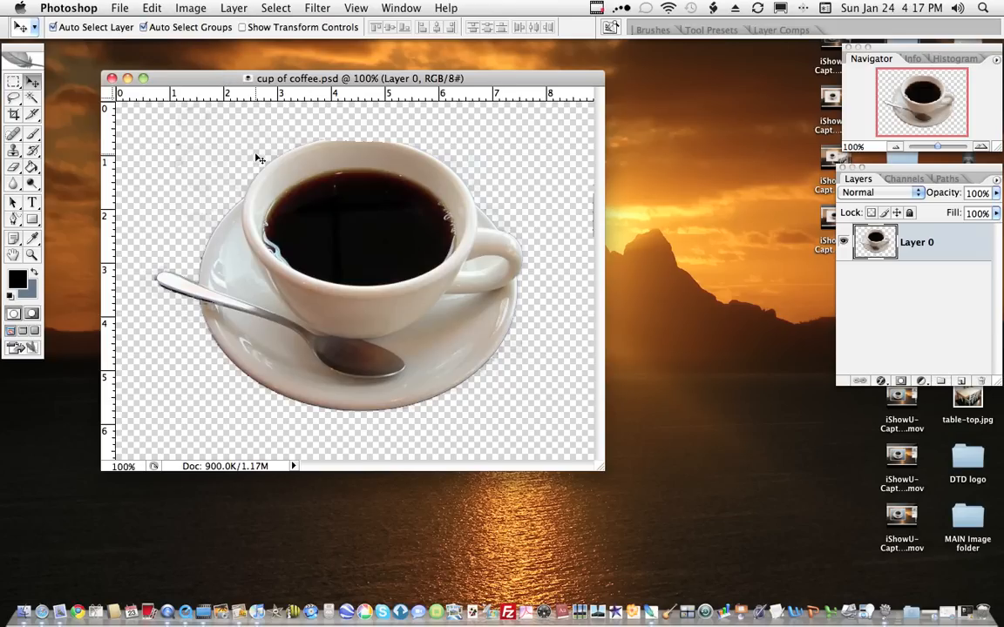
mouse_move(317, 144)
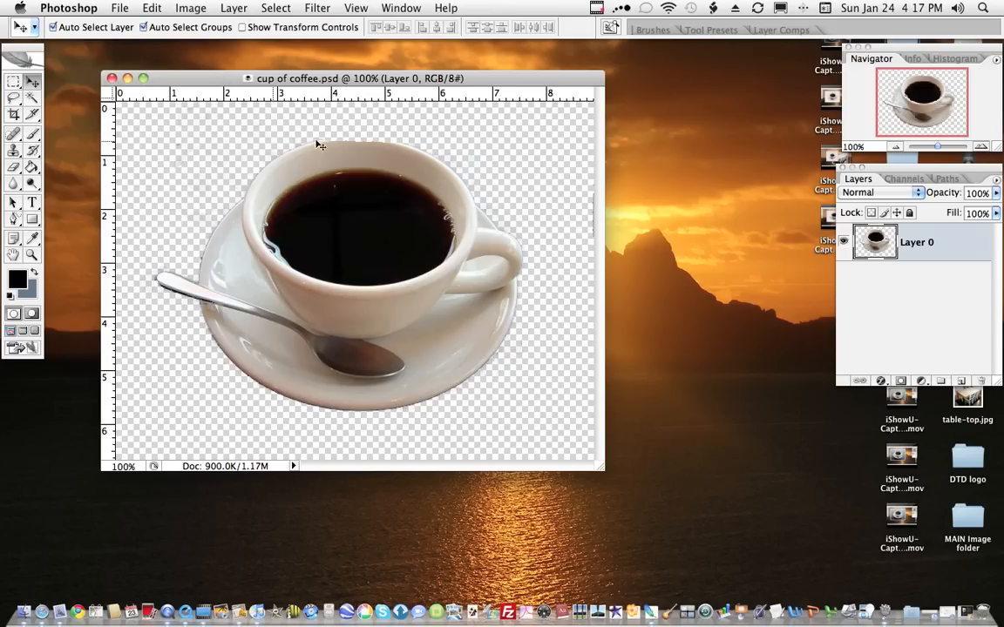
mouse_move(167, 373)
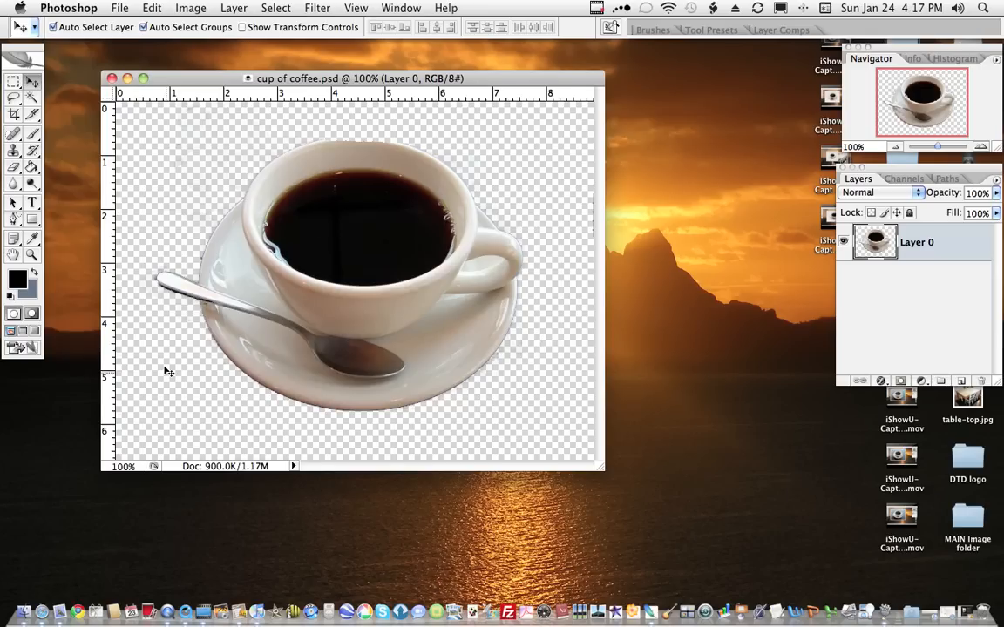
mouse_move(362, 31)
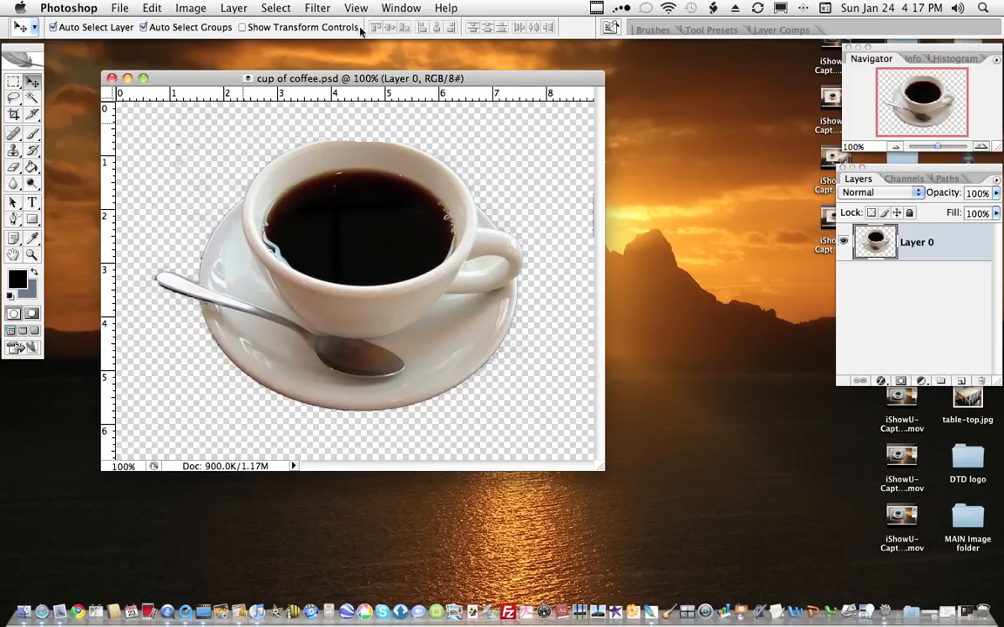
Step: Browse the Filter menu and eraser tools, then return to the Move tool
left_click(317, 7)
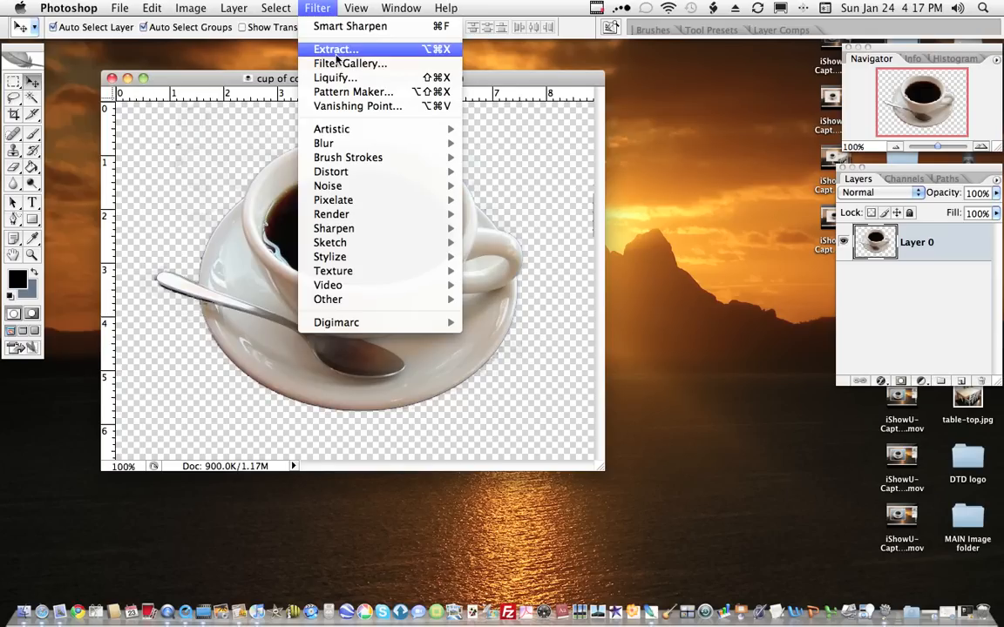
left_click(317, 7)
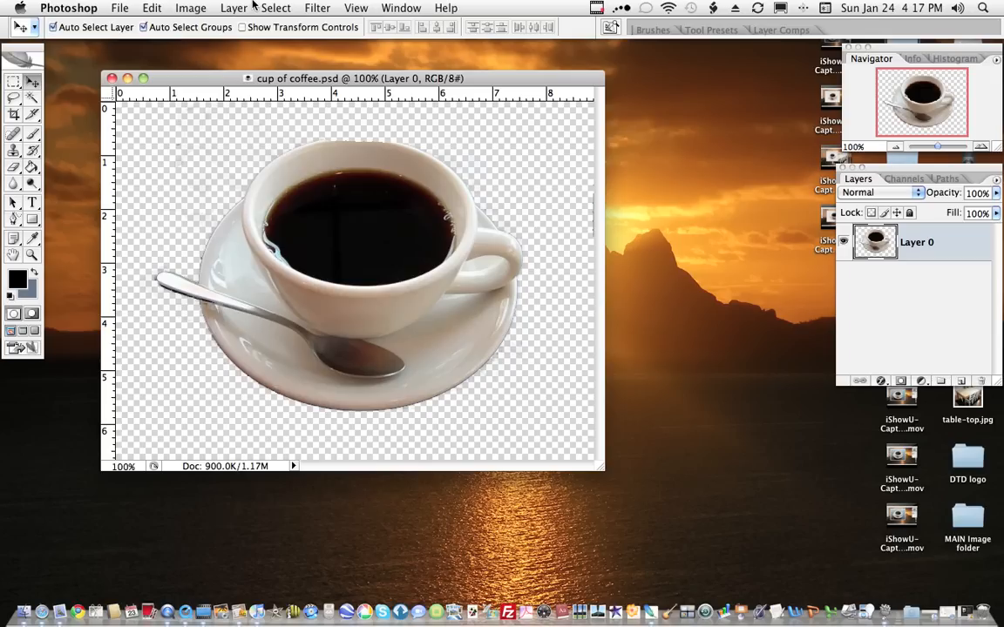
left_click(14, 167)
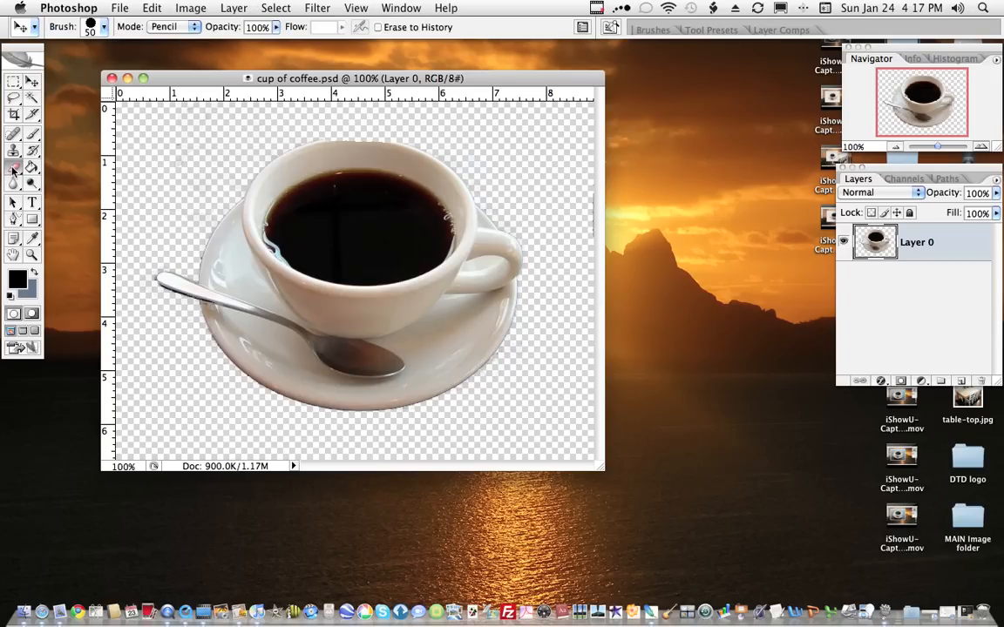
left_click(14, 168)
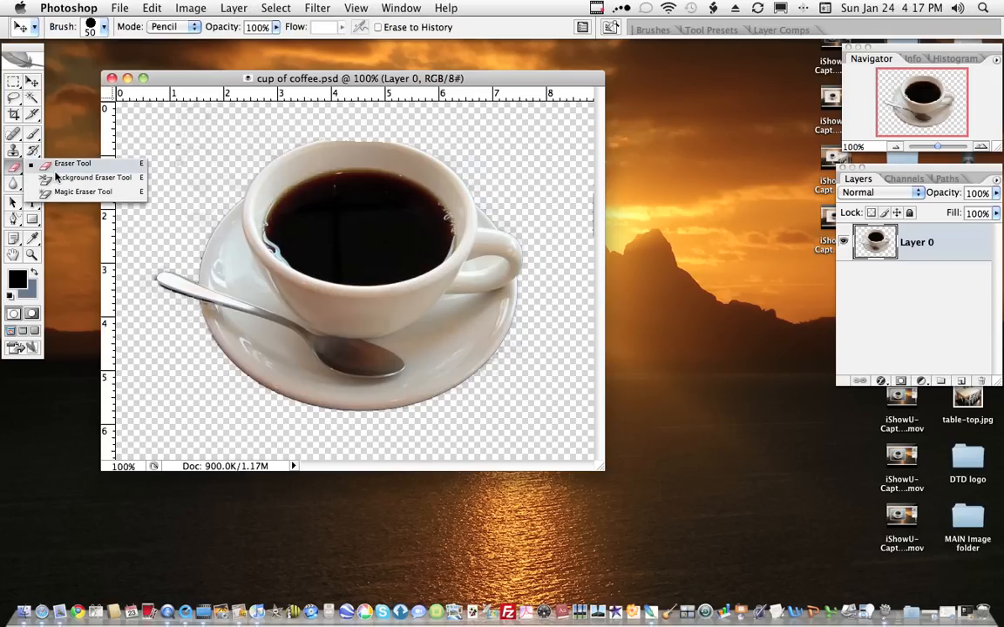
mouse_move(93, 178)
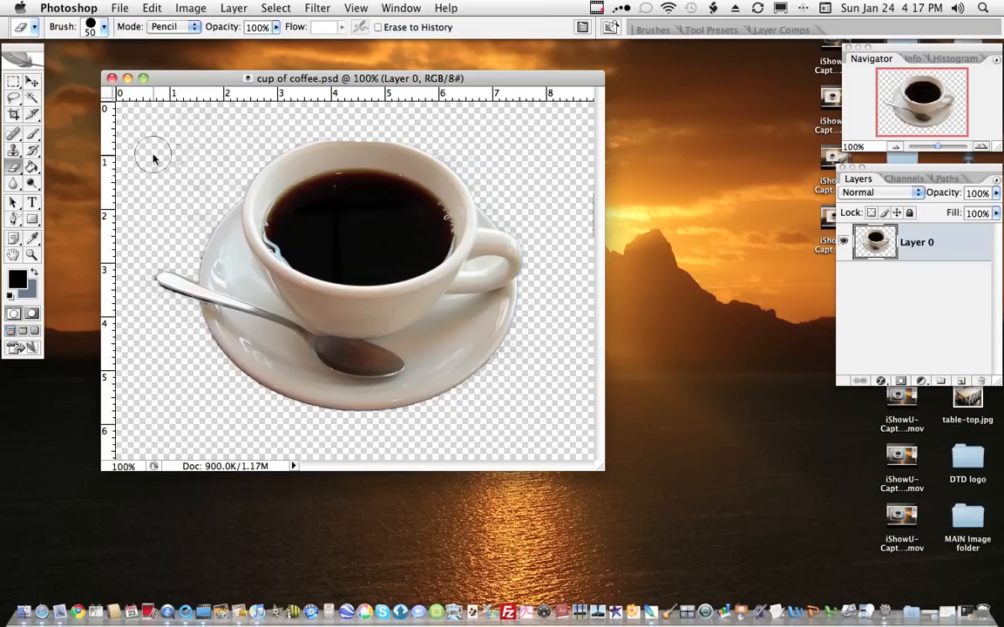
left_click(14, 82)
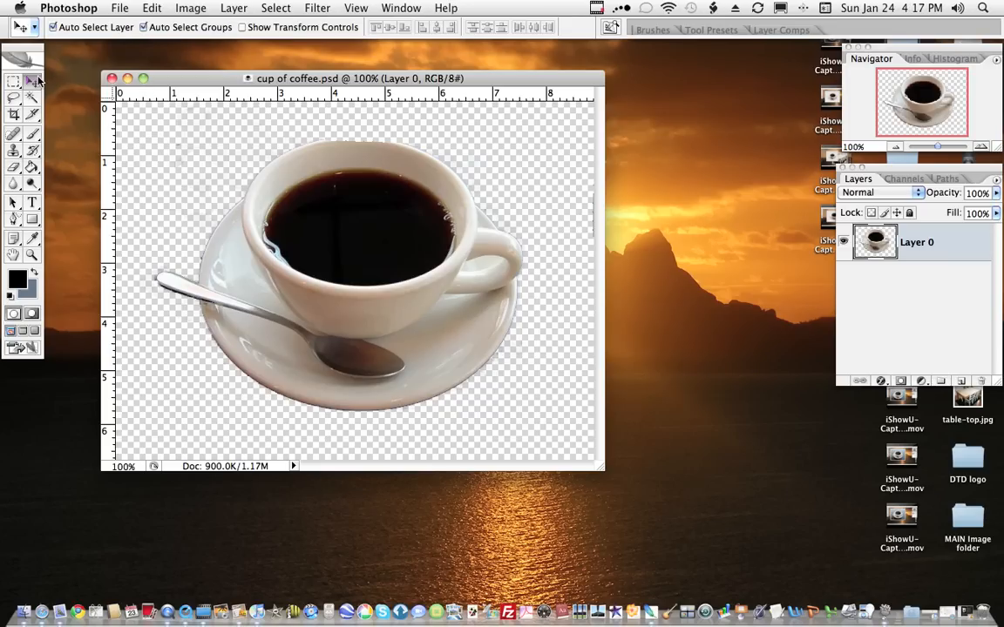
mouse_move(233, 134)
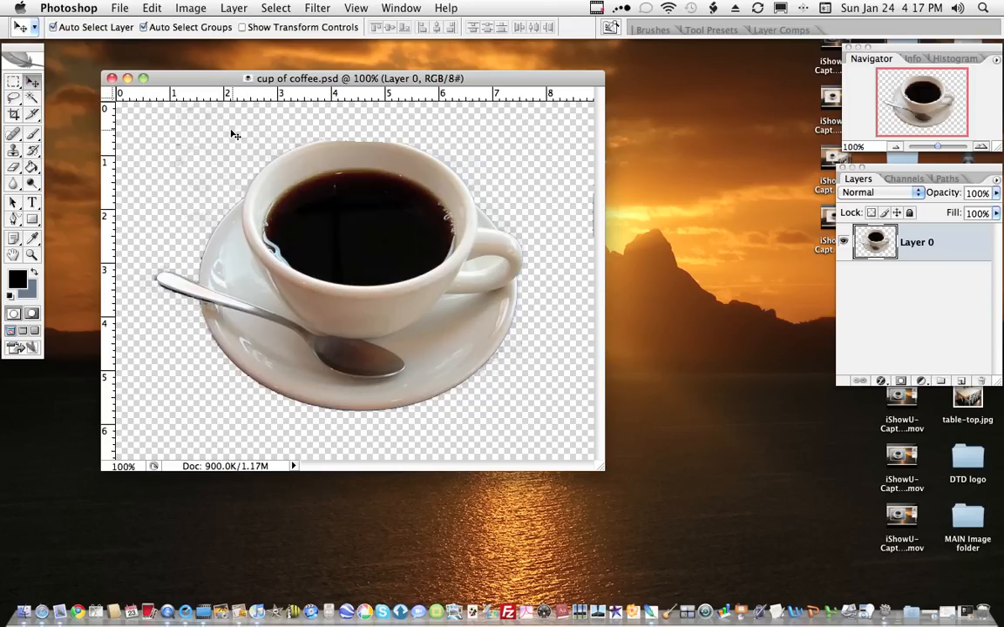
mouse_move(280, 315)
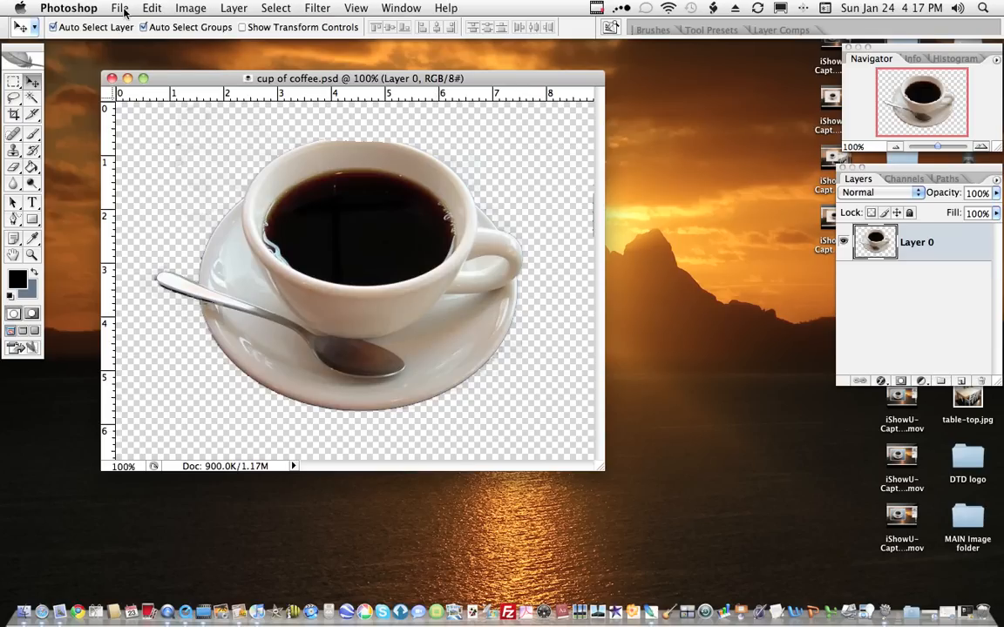
Step: Reopen table-top.jpg from the recent files list beside the coffee cup cut-out
left_click(120, 7)
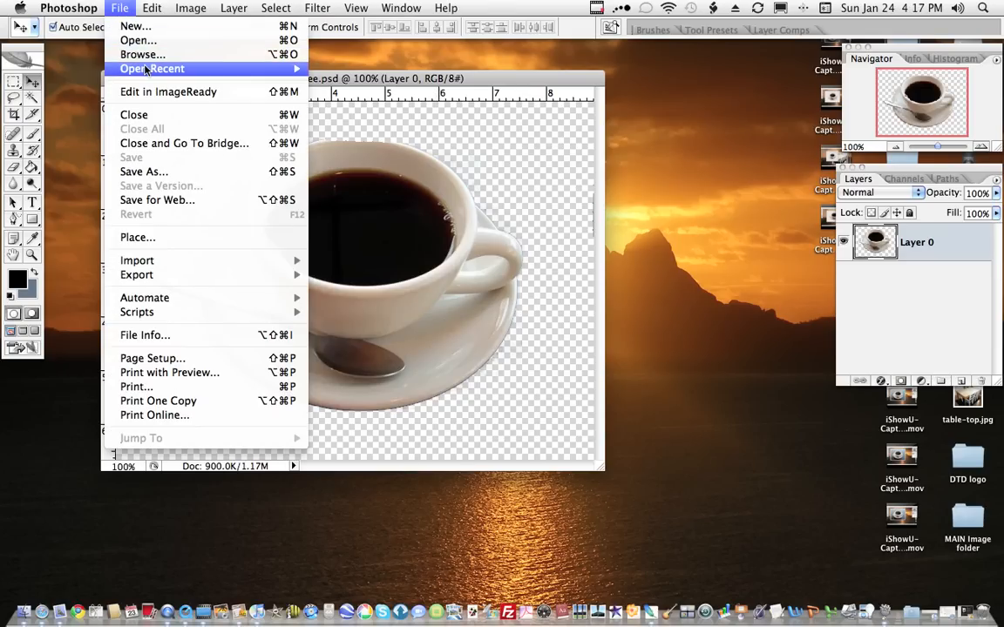
left_click(119, 7)
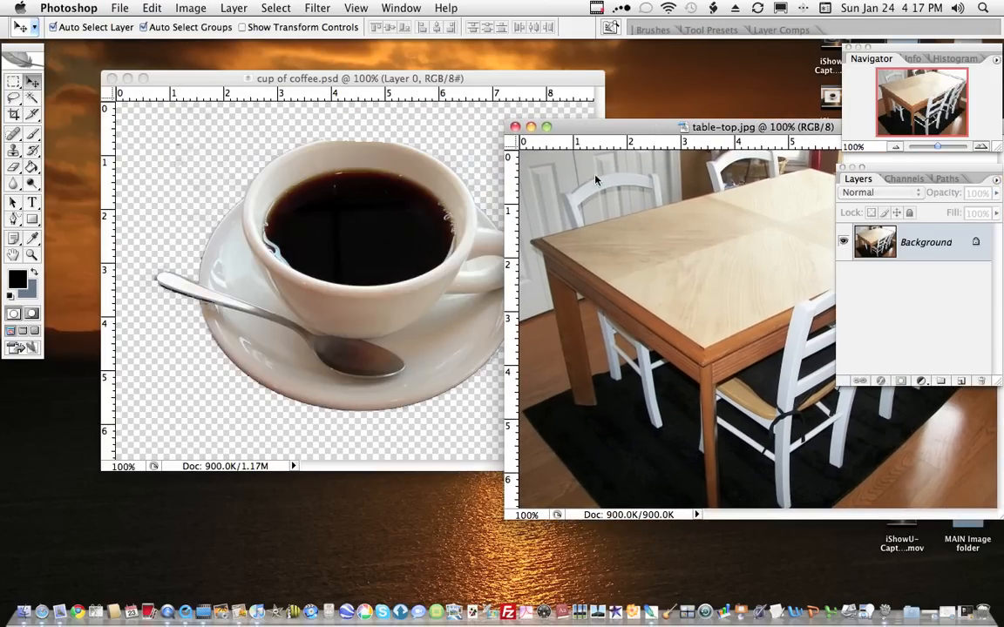
mouse_move(486, 230)
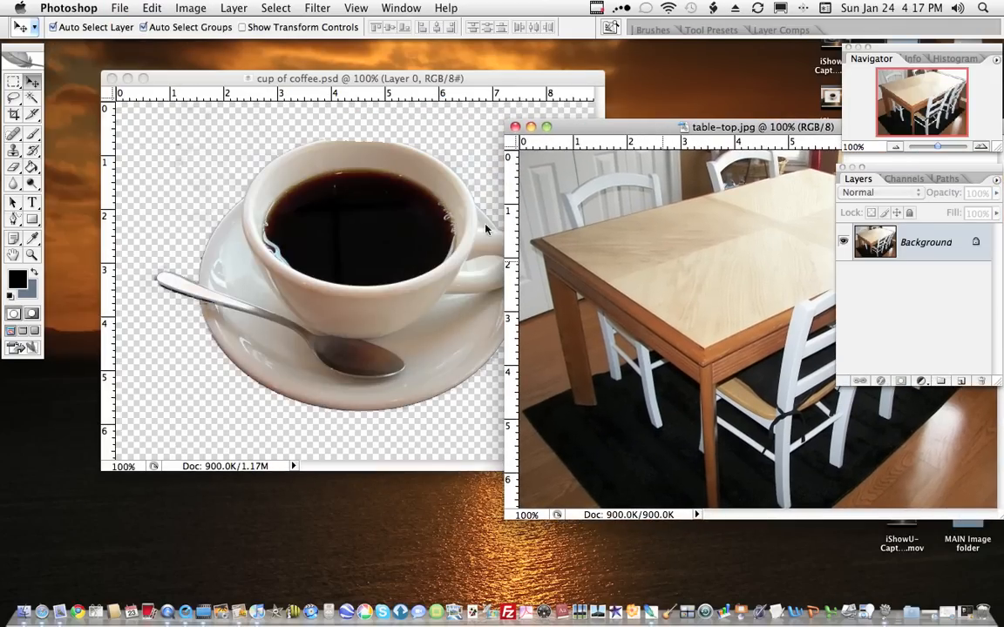
mouse_move(800, 141)
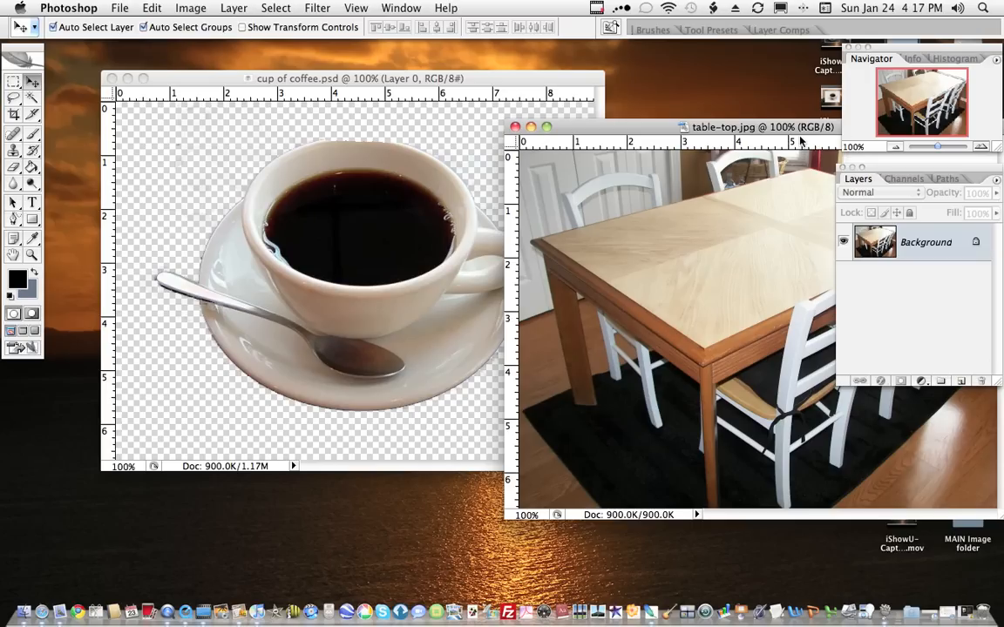
mouse_move(306, 100)
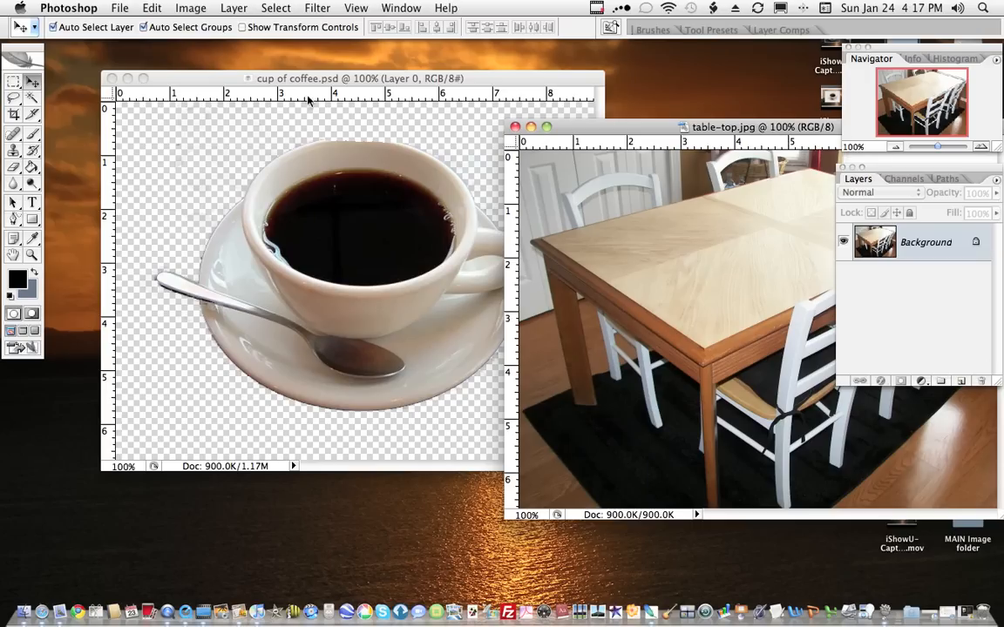
mouse_move(364, 220)
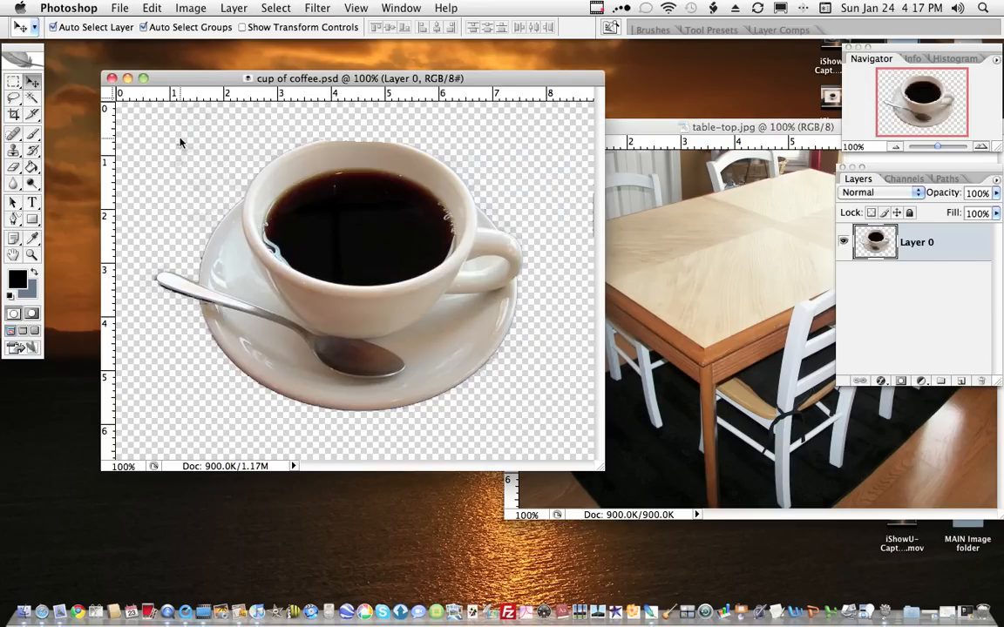
mouse_move(192, 14)
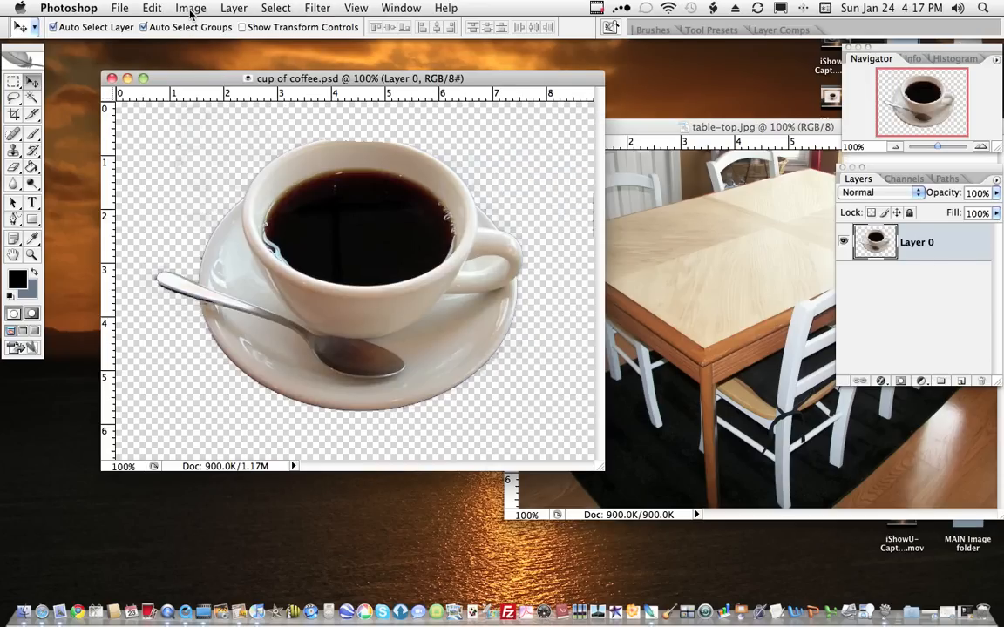
Step: Scale the 640×480 coffee cup image down to a smaller size via Image Size
left_click(190, 7)
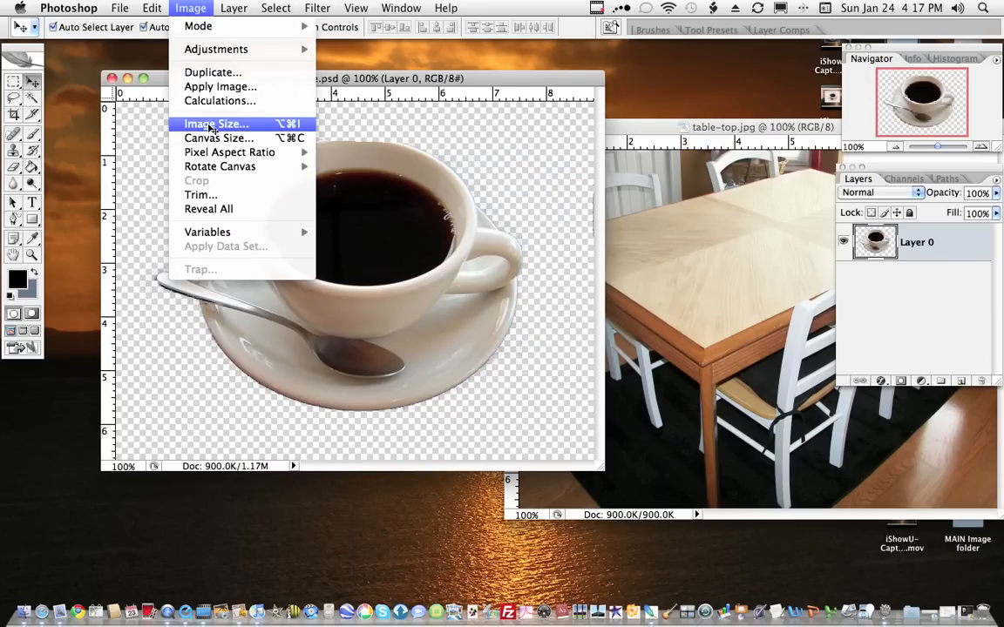
left_click(216, 123)
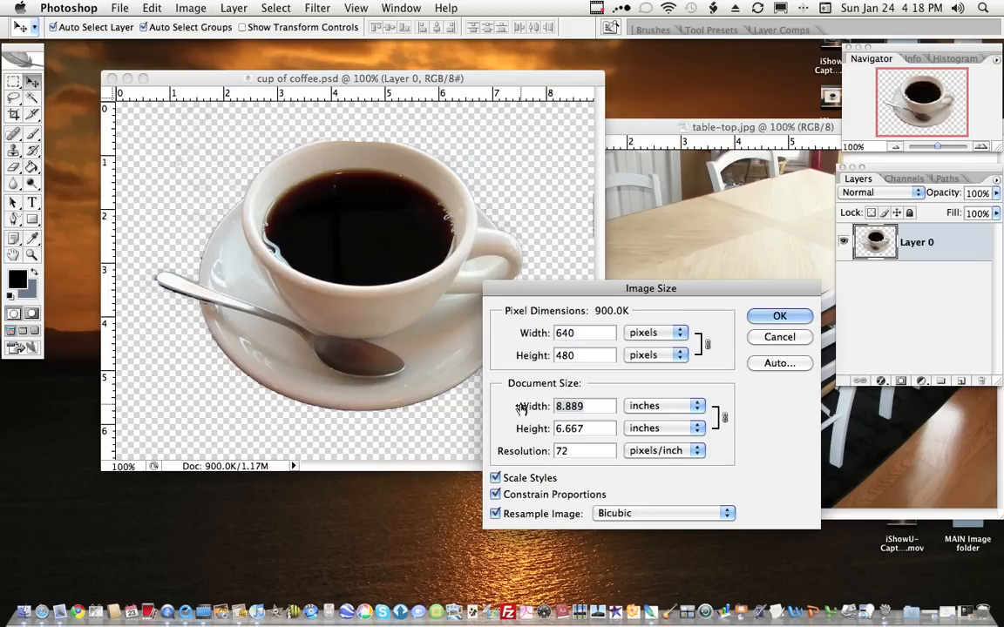
left_click(778, 316)
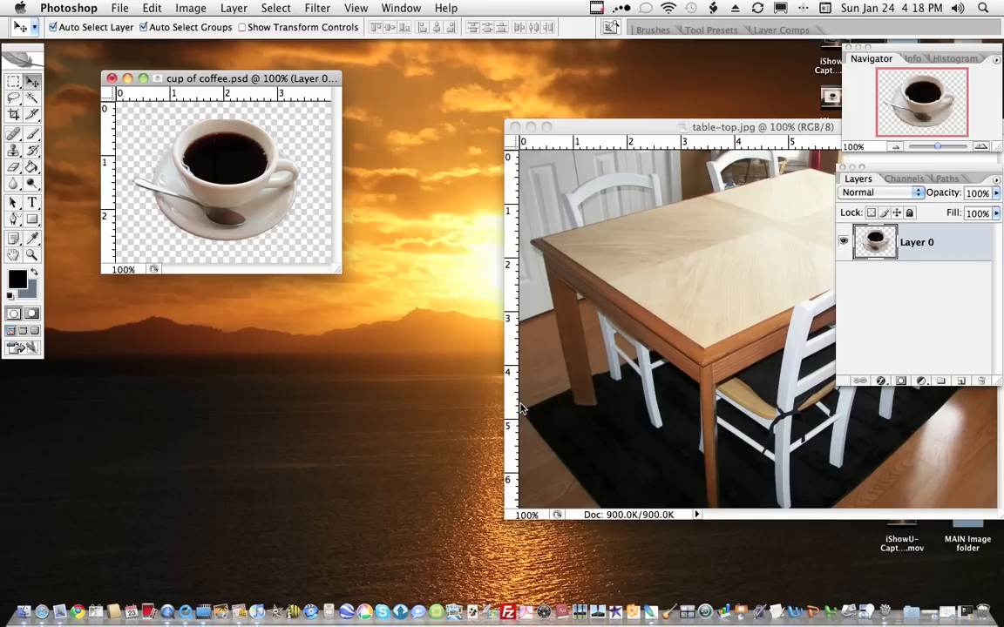
mouse_move(648, 125)
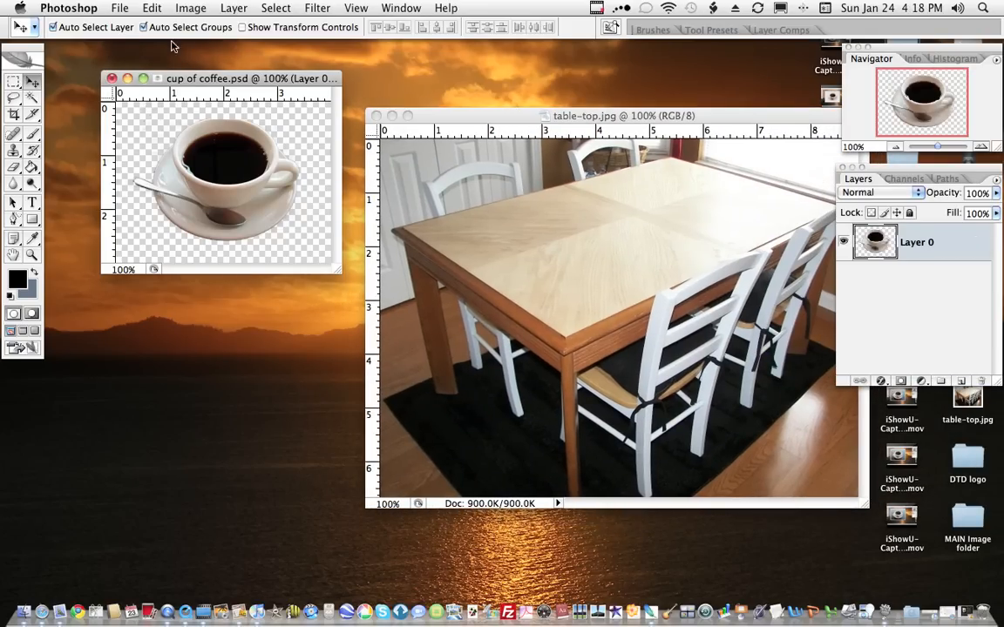
Step: Shrink the coffee cup image further via Image Size so it fits the table photo
left_click(190, 7)
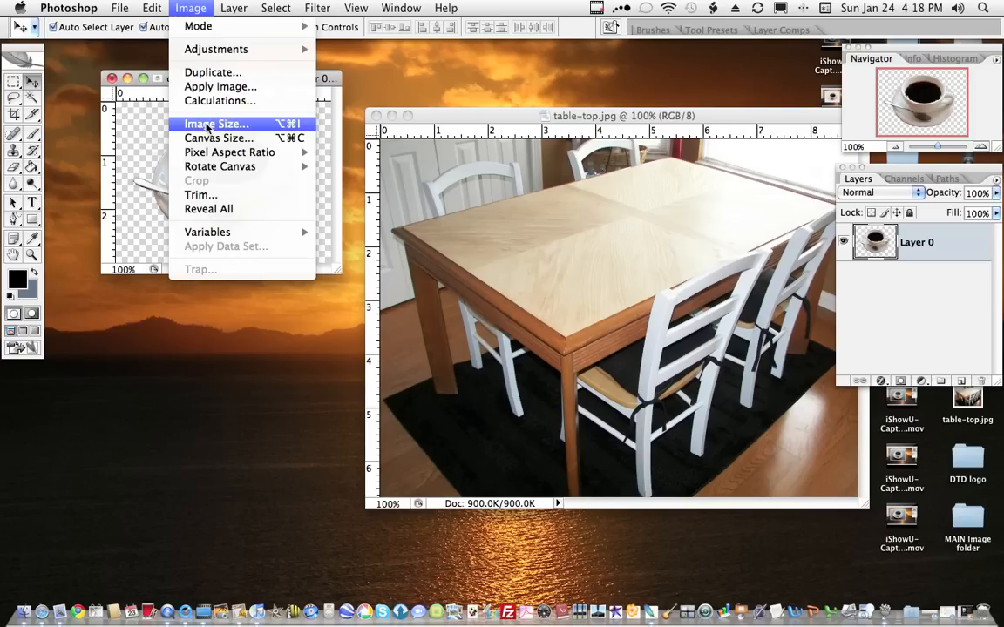
left_click(216, 122)
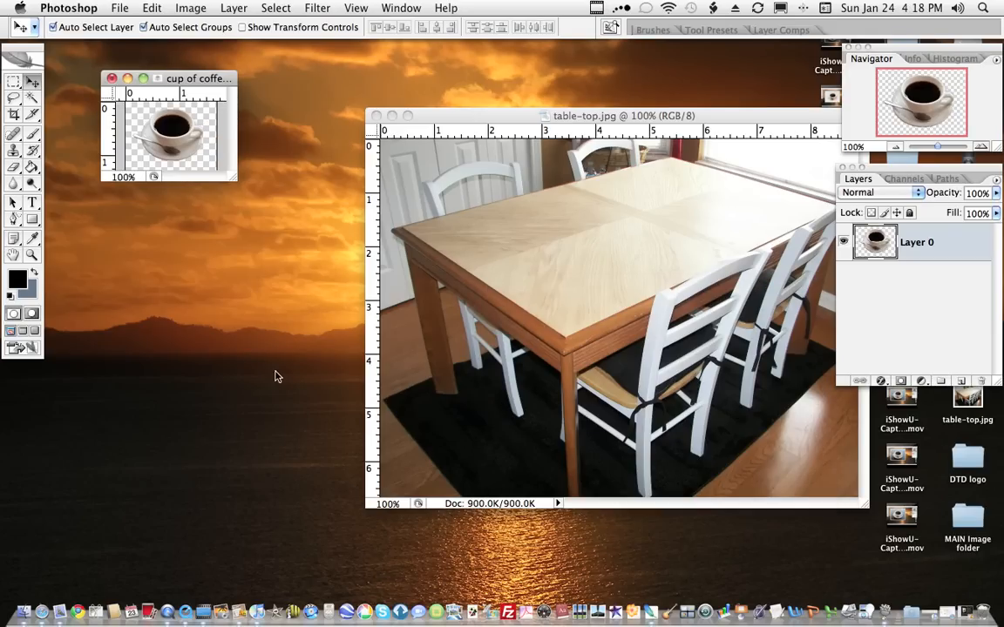
mouse_move(235, 183)
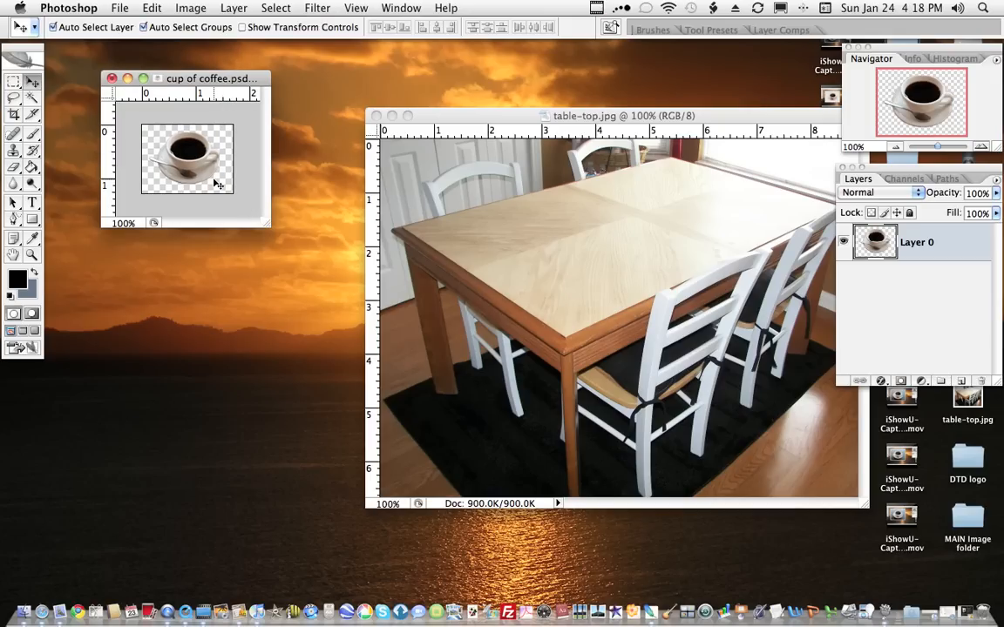
mouse_move(195, 141)
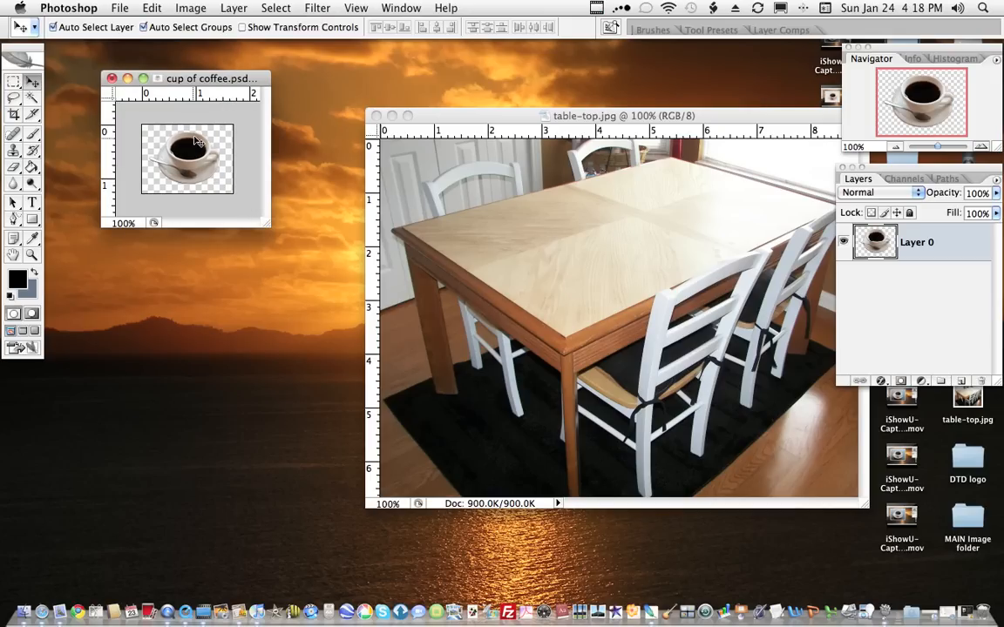
mouse_move(191, 202)
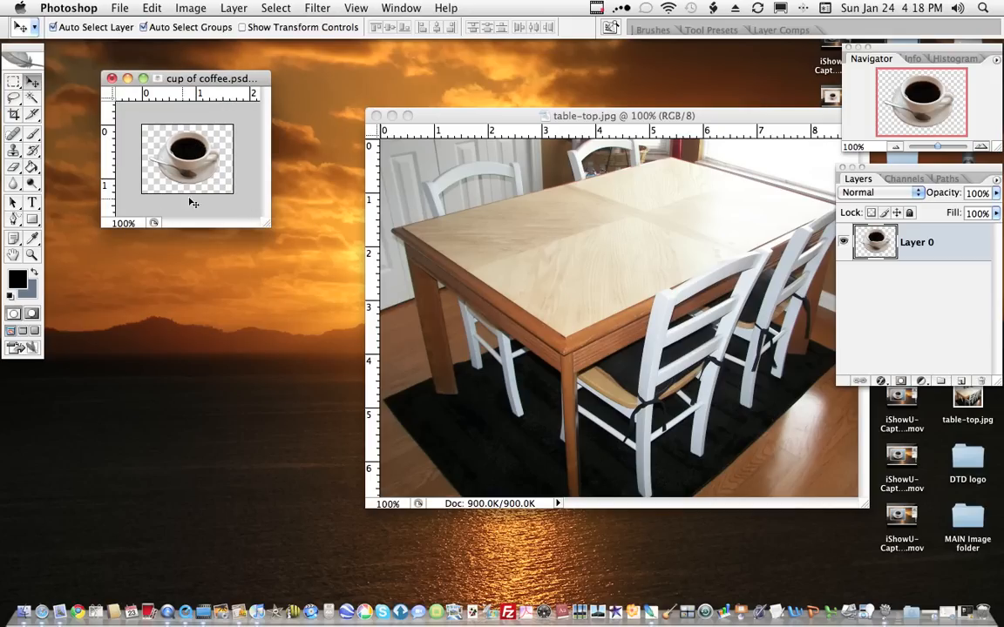
mouse_move(283, 94)
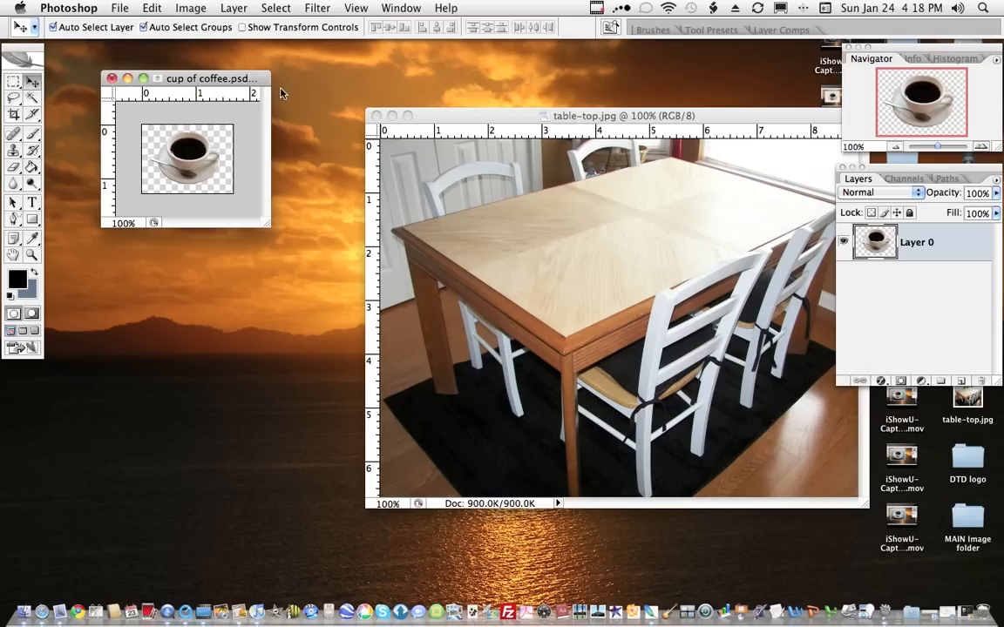
Step: Select the entire cup image and copy it to the clipboard
left_click(276, 7)
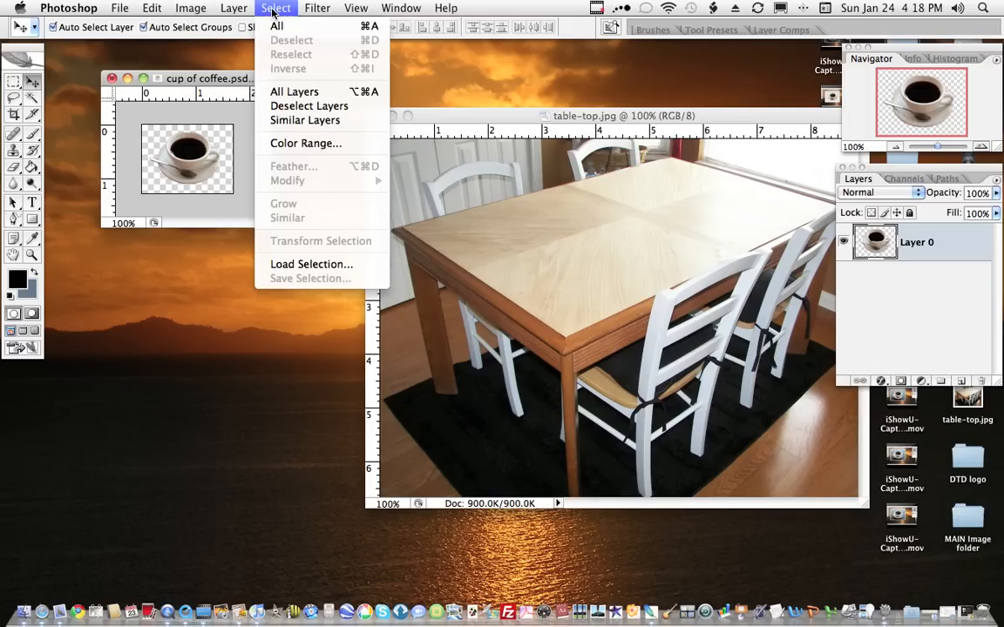
left_click(275, 25)
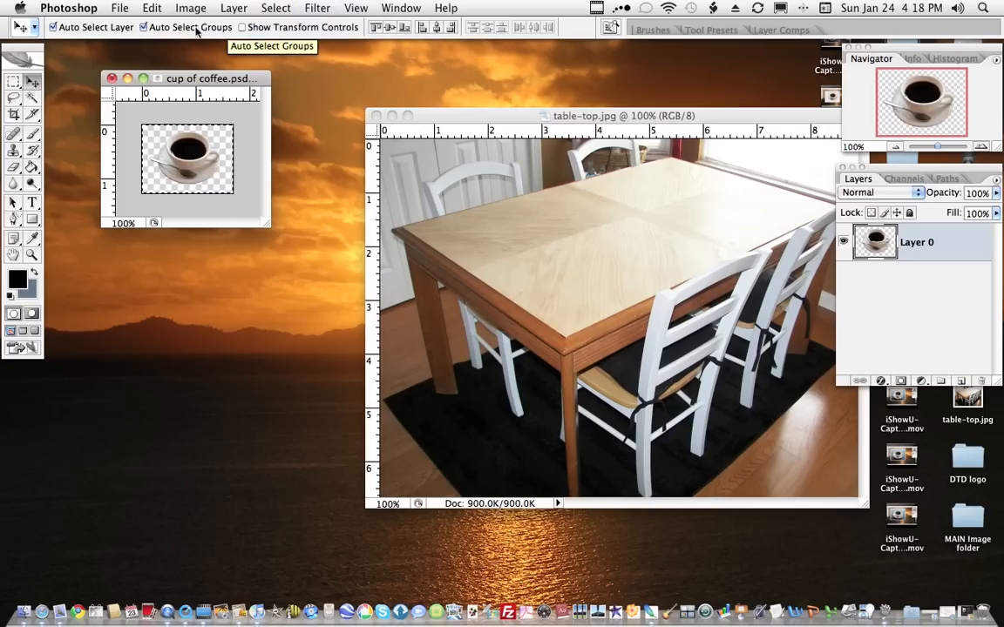
left_click(149, 7)
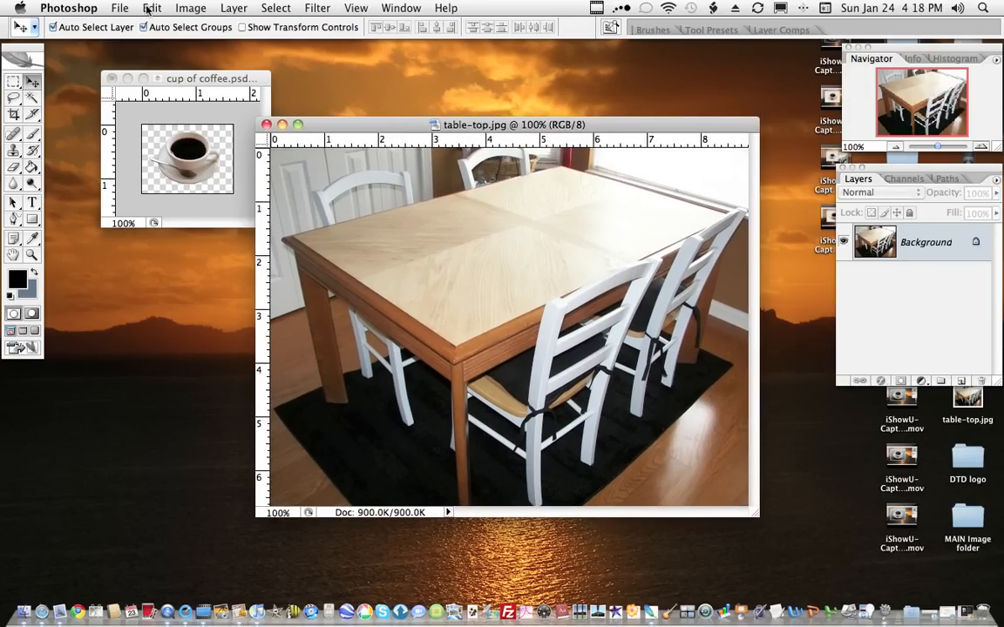
Step: Paste the cup as Layer 1 into table-top.jpg and drag it onto the table's front-left edge
left_click(152, 6)
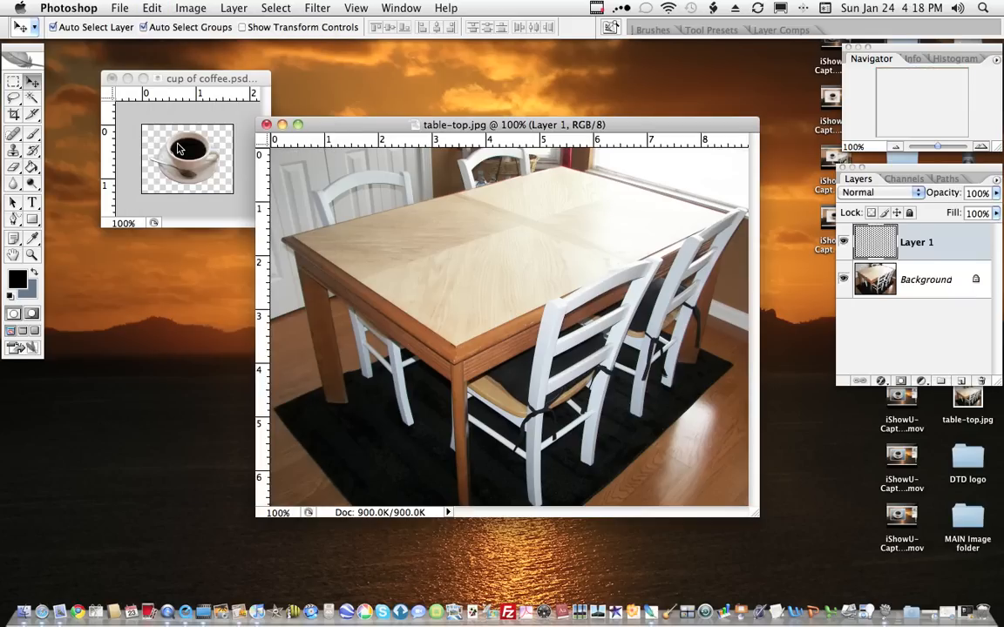
left_click_drag(188, 157, 505, 328)
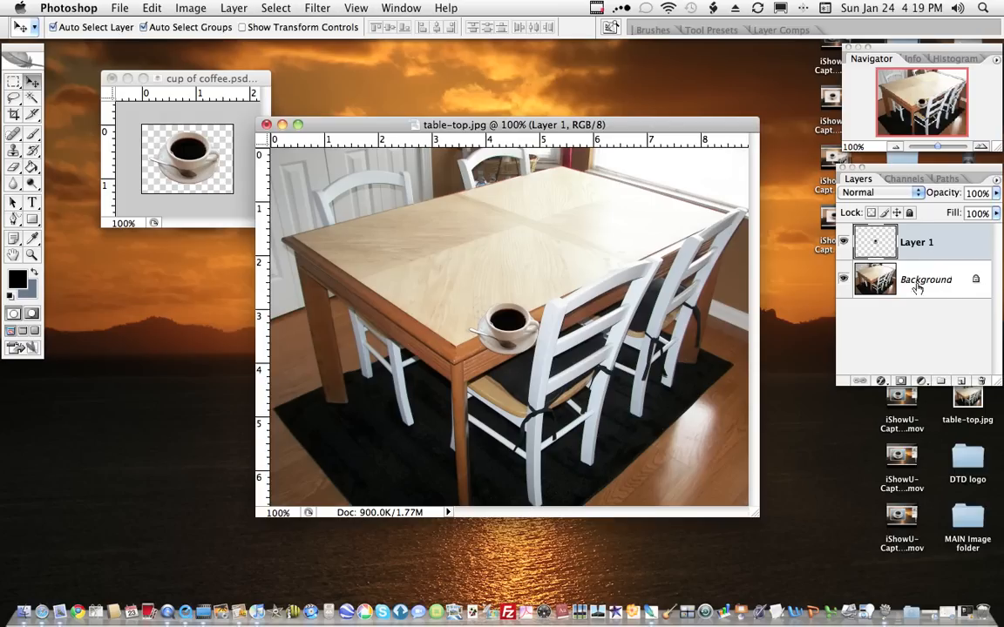
mouse_move(933, 289)
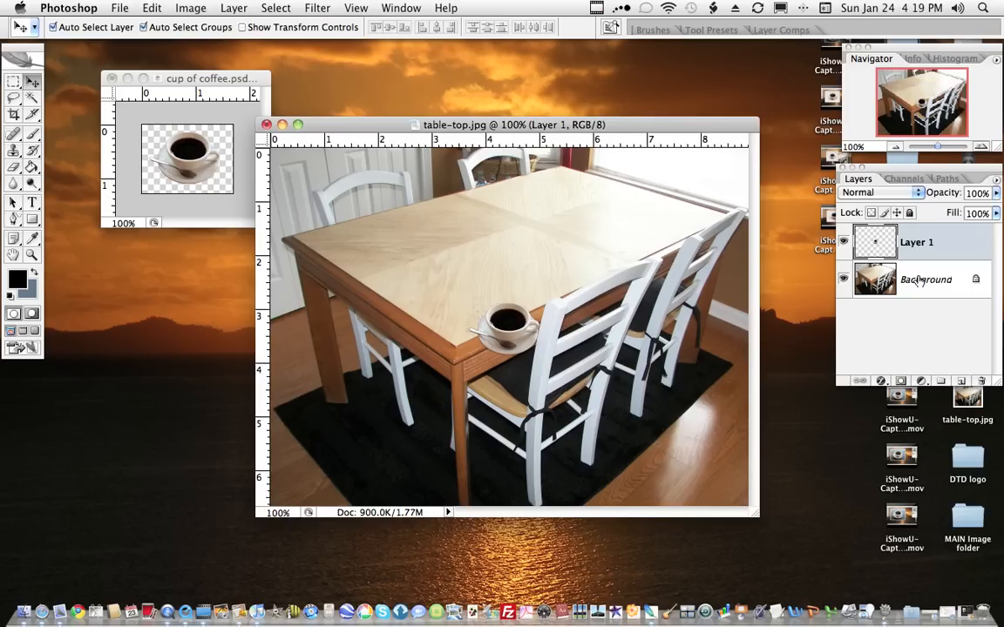
left_click(927, 279)
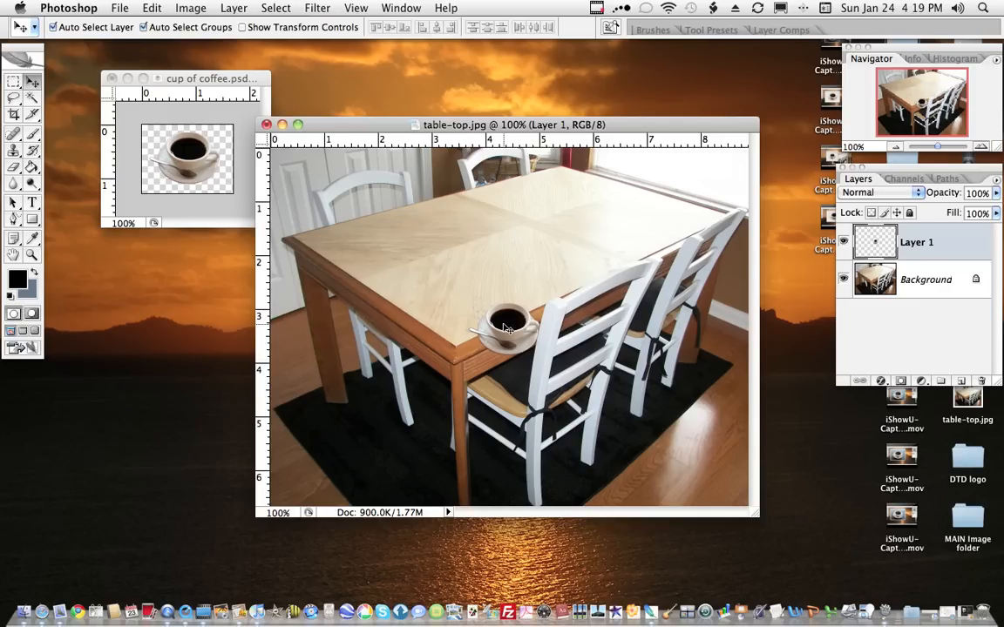
Step: Move the cup farther in from the edge onto the left half of the tabletop
left_click_drag(509, 328, 508, 283)
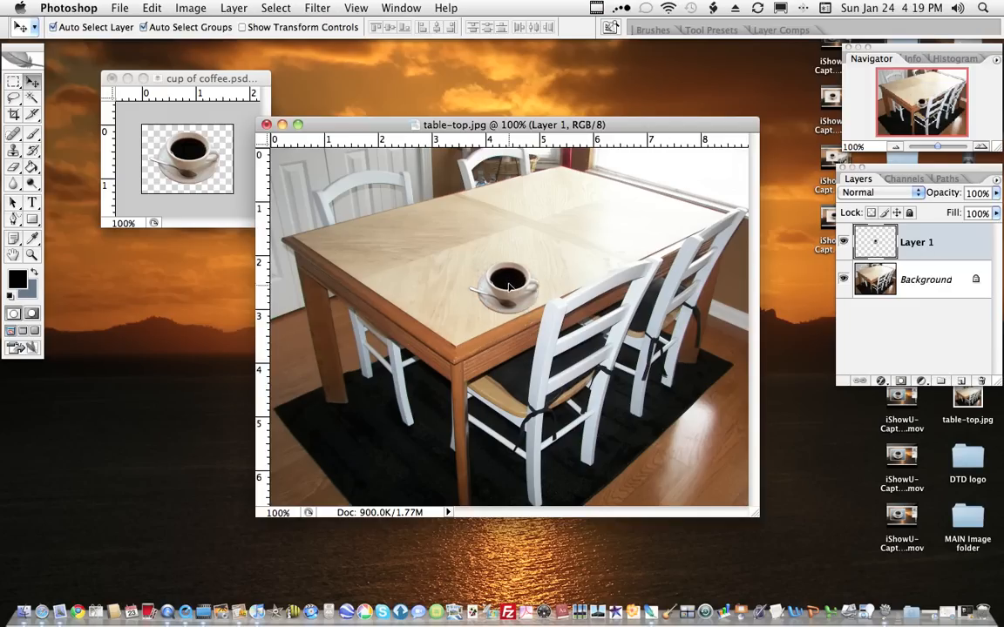
left_click_drag(509, 287, 462, 298)
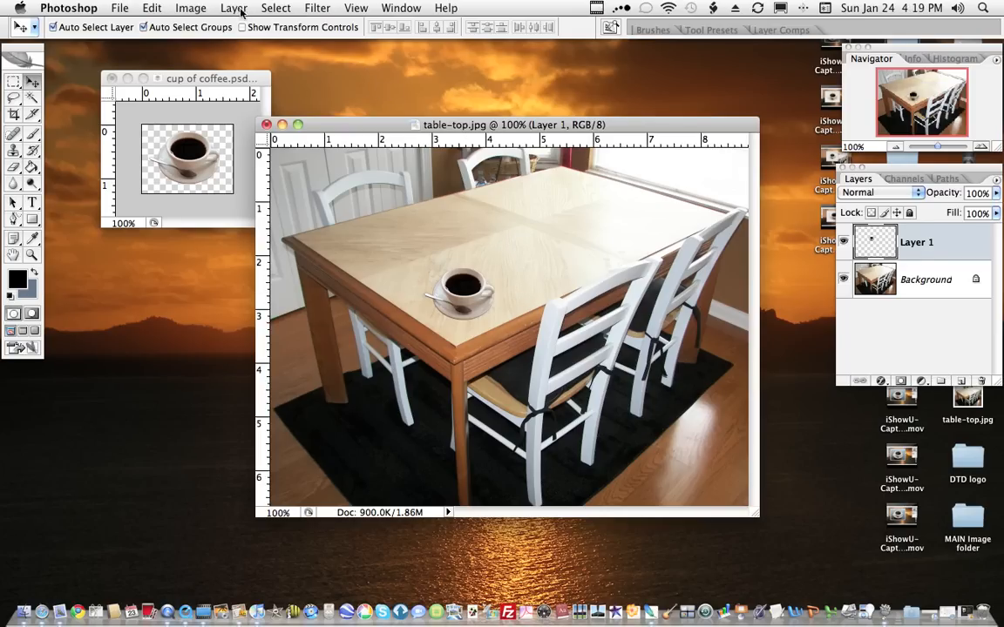
left_click(233, 7)
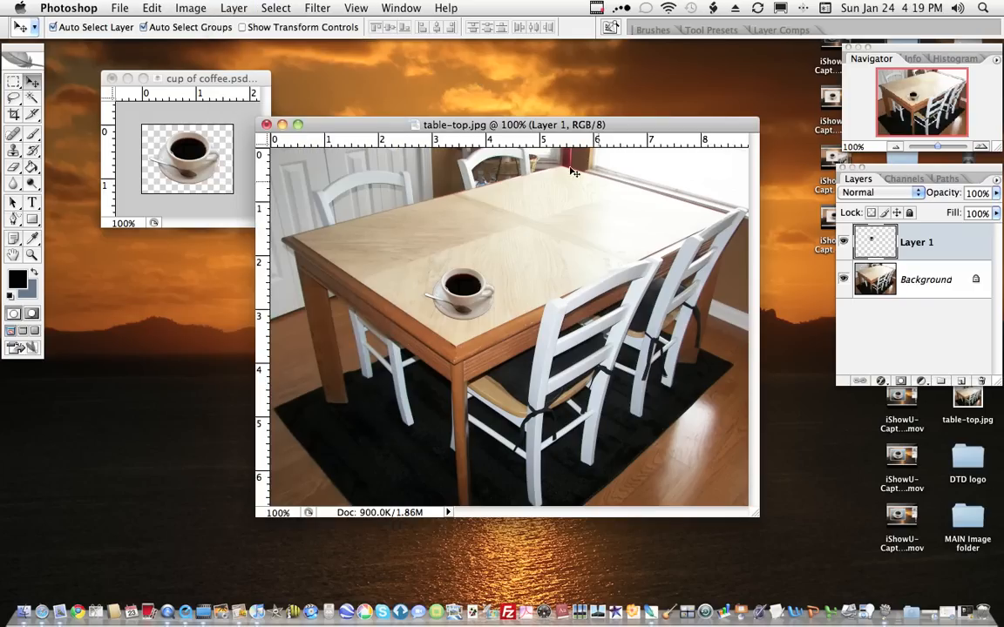
mouse_move(469, 190)
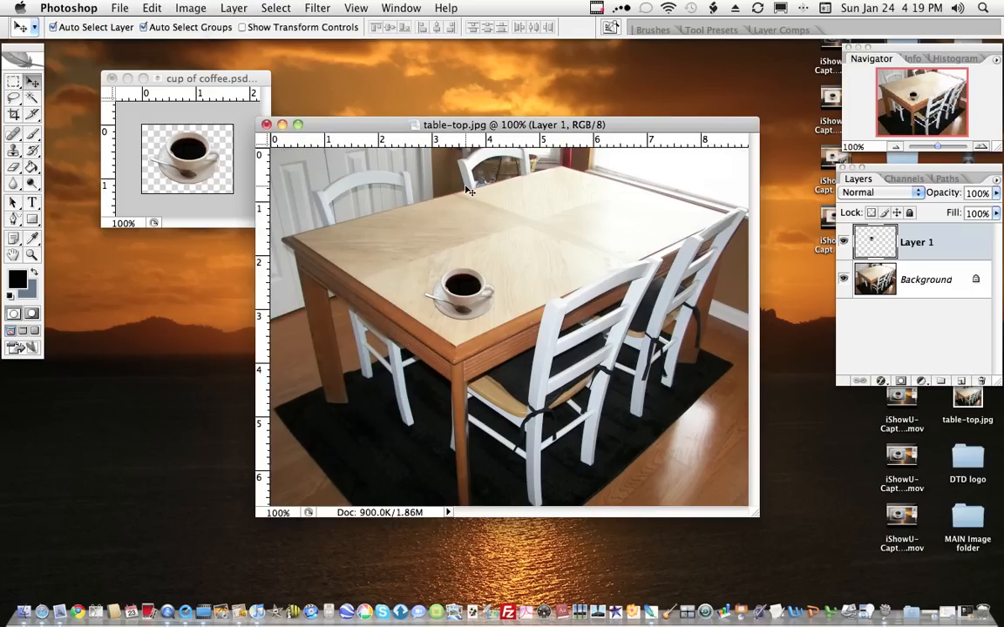